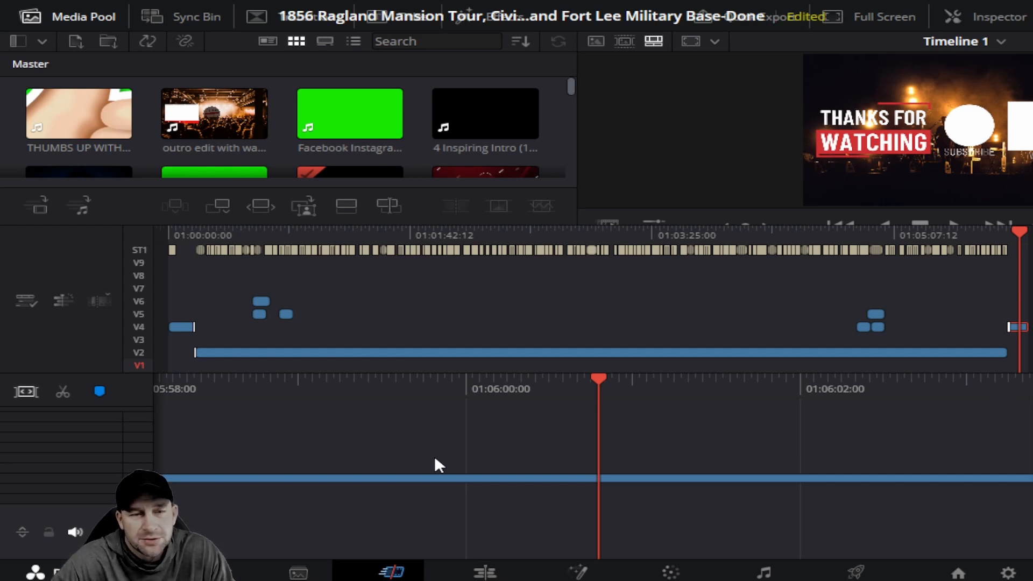
pyautogui.moveTo(554, 500)
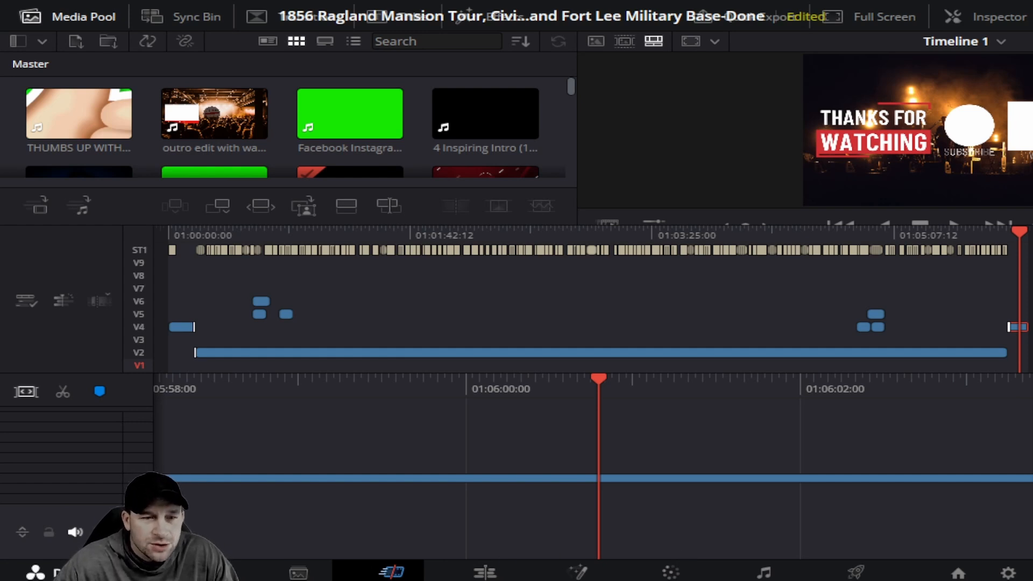
pyautogui.moveTo(816, 375)
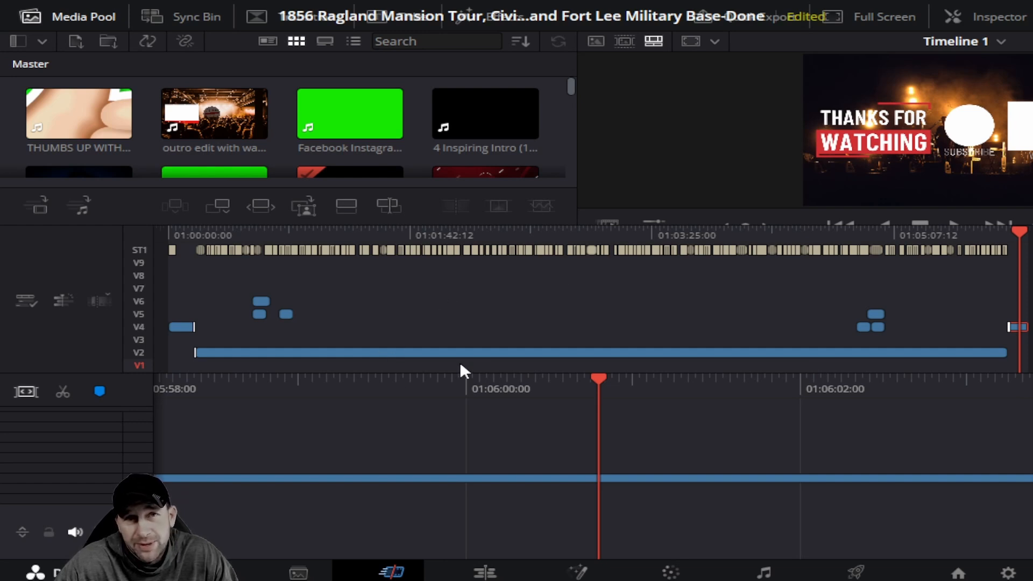
pyautogui.moveTo(384, 317)
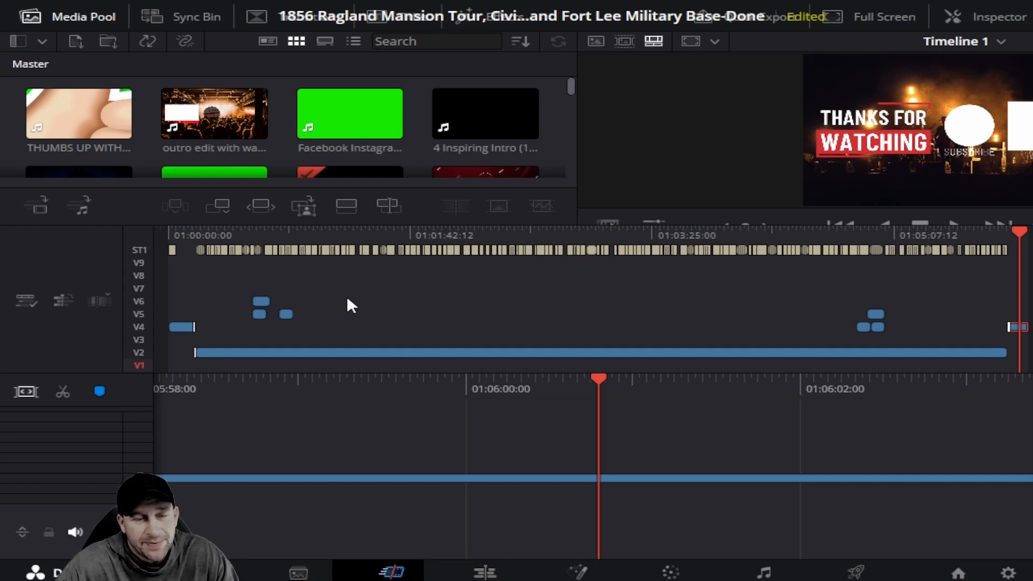
pyautogui.moveTo(557, 532)
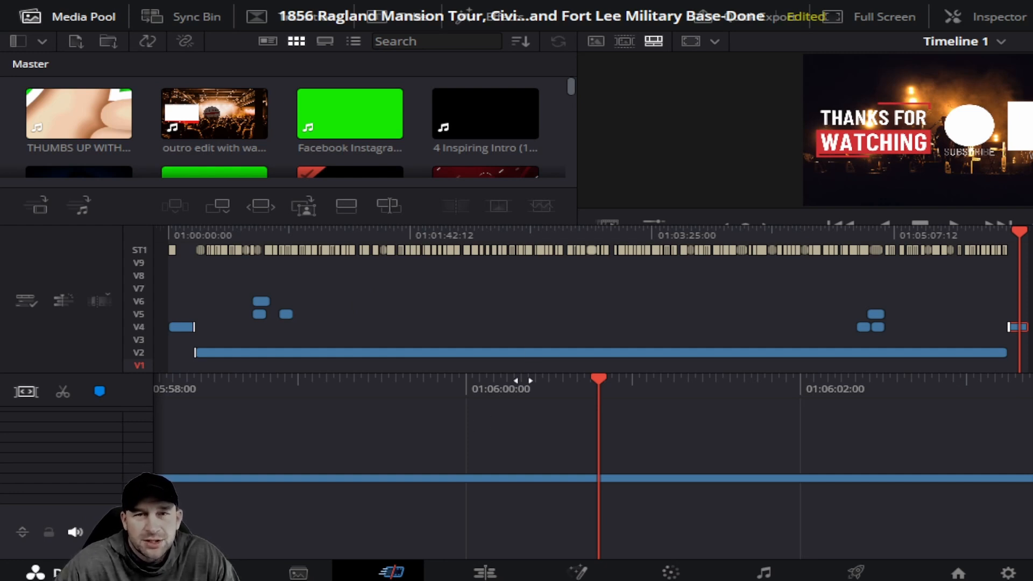
pyautogui.moveTo(445, 320)
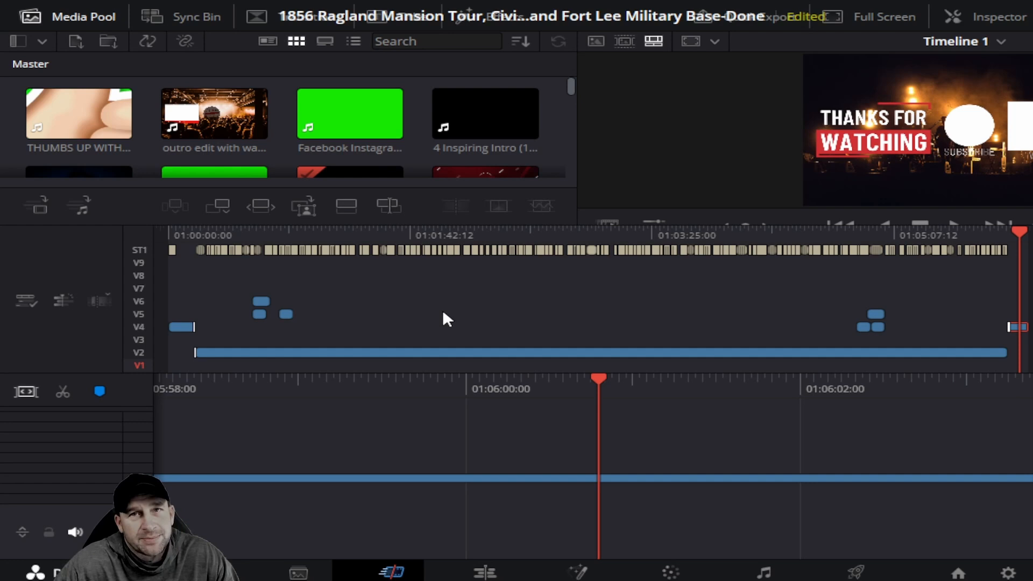
pyautogui.moveTo(479, 332)
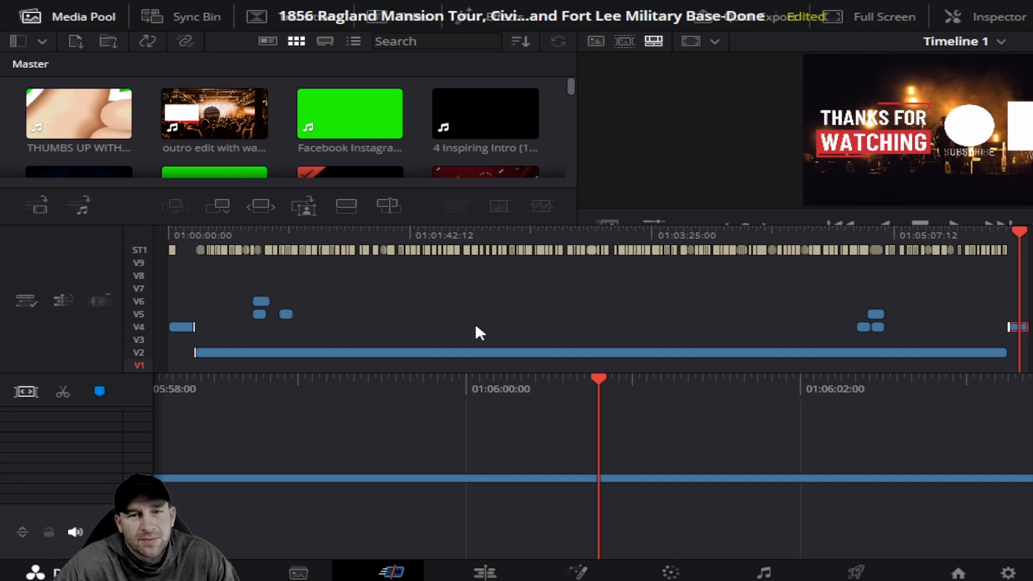
pyautogui.moveTo(557, 363)
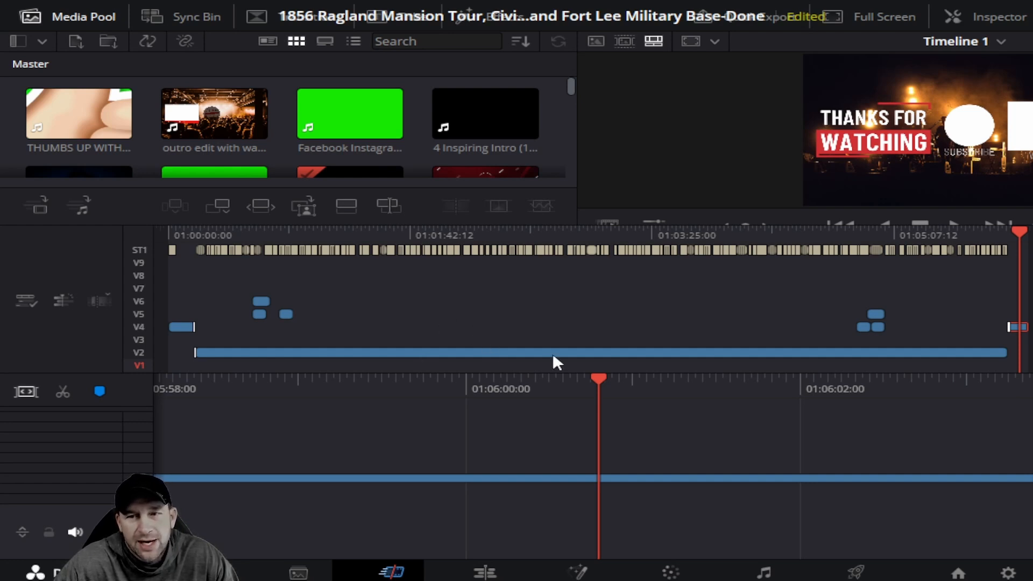
pyautogui.moveTo(661, 367)
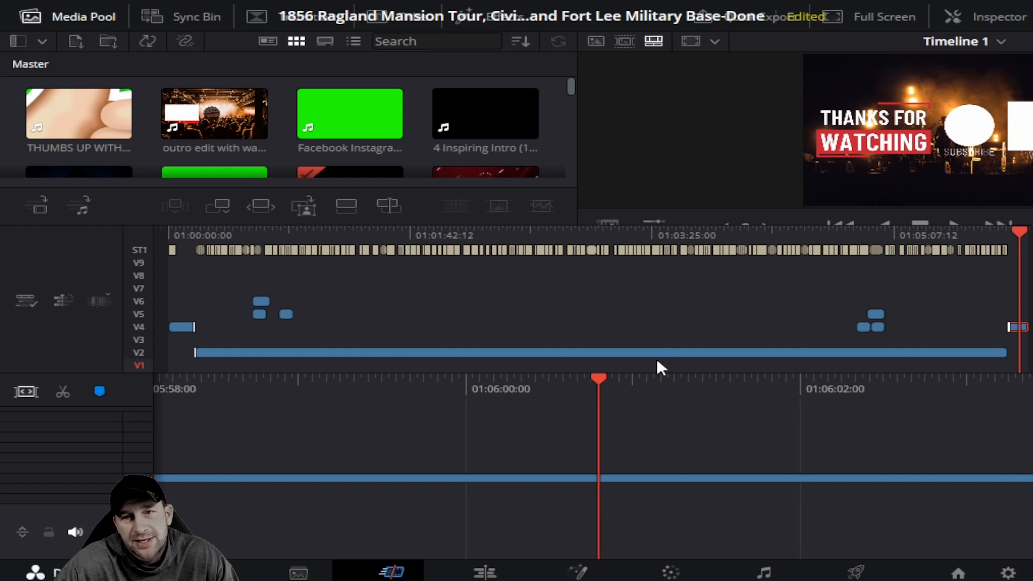